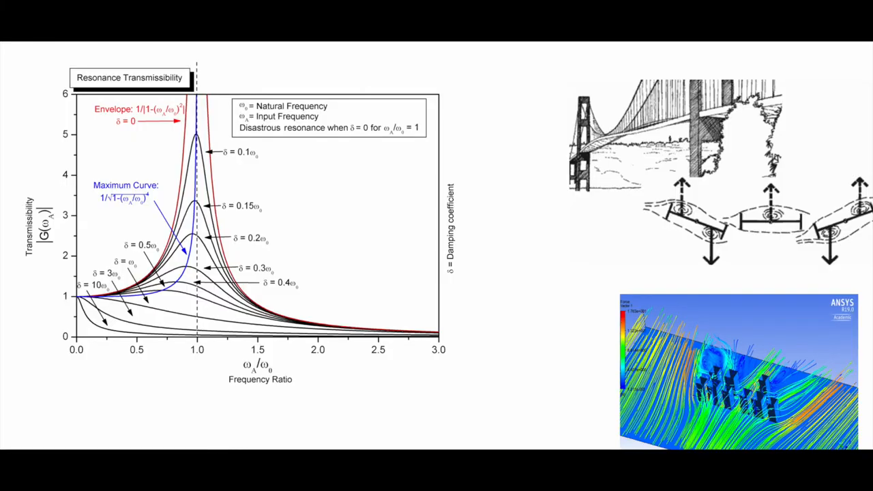
pyautogui.moveTo(28, 57)
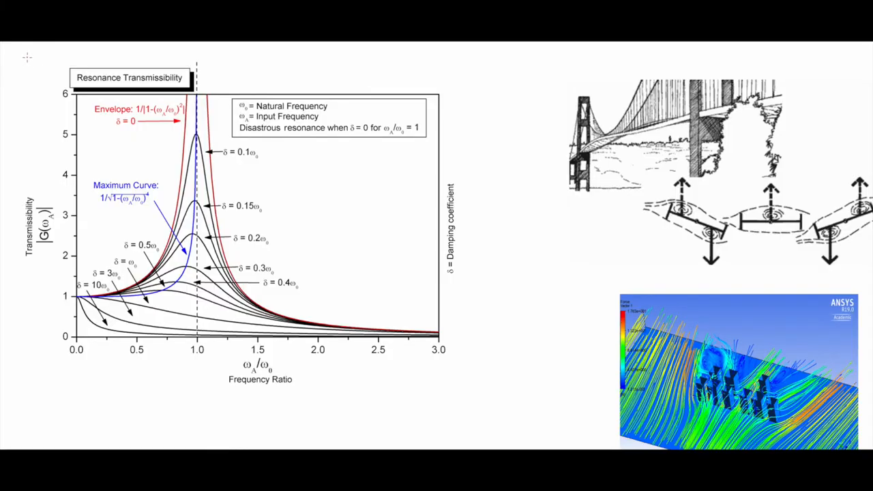
# - Mark the graph as point 1, circling the title, 1.0 on the Frequency Ratio axis, and the δ = 0, ω/ω = 1 condition
pyautogui.click(30, 64)
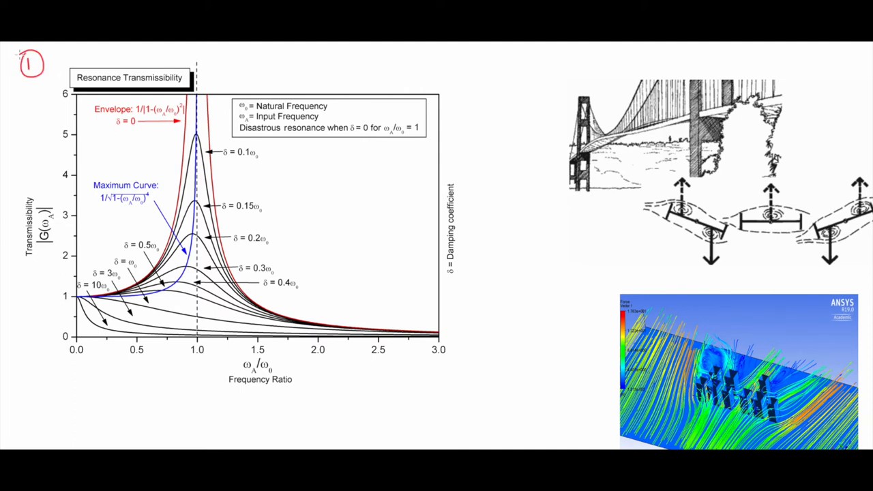
pyautogui.moveTo(54, 71); pyautogui.dragTo(123, 75)
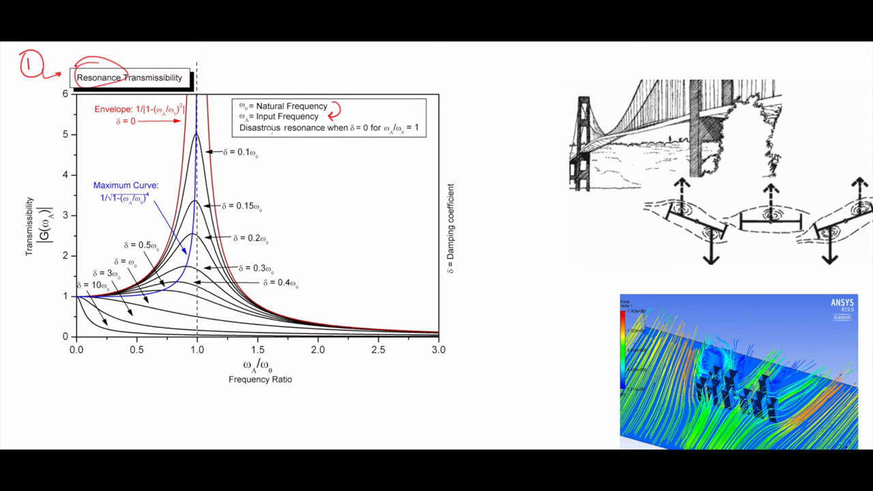
pyautogui.moveTo(273, 362); pyautogui.dragTo(246, 389)
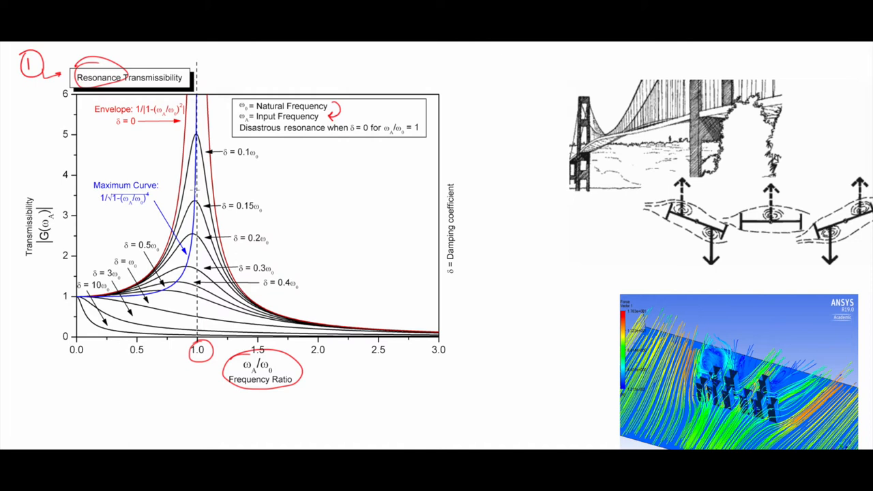
pyautogui.moveTo(352, 120); pyautogui.dragTo(368, 136)
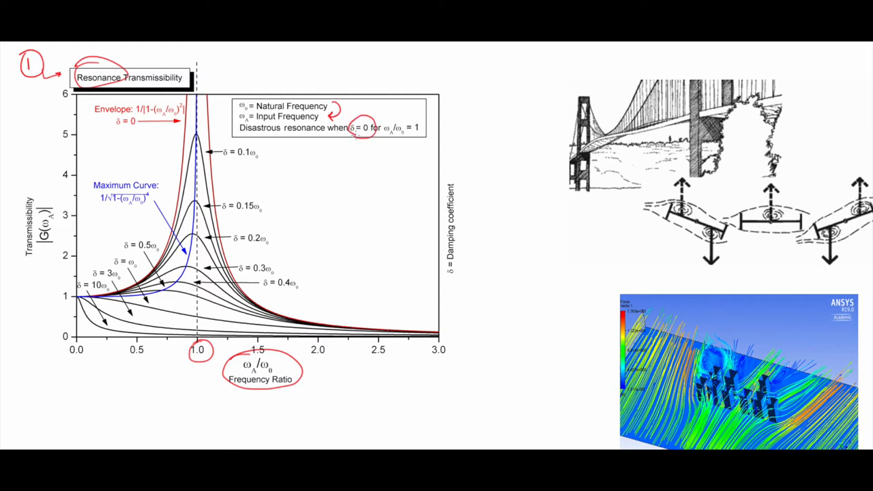
pyautogui.moveTo(382, 134); pyautogui.dragTo(423, 134)
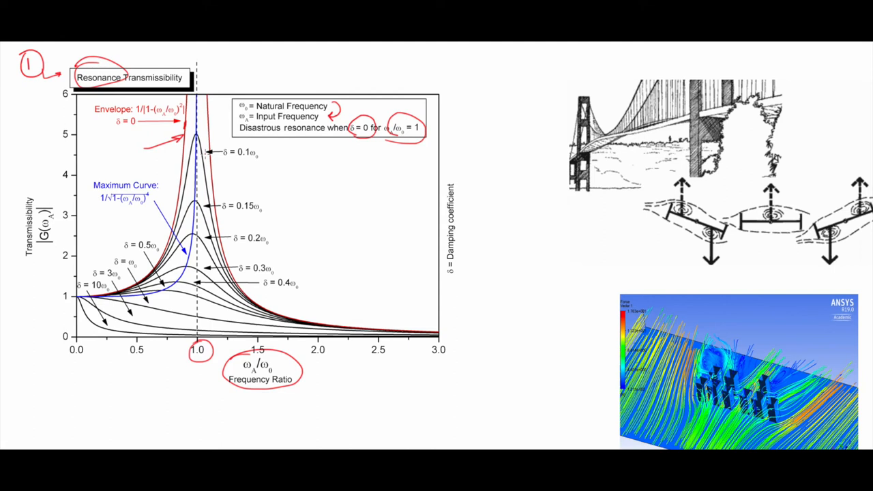
# - Label the bridge drawing '2 Vortex Shedding' and add wind-flow arrows around the deck cross-sections
pyautogui.click(549, 74)
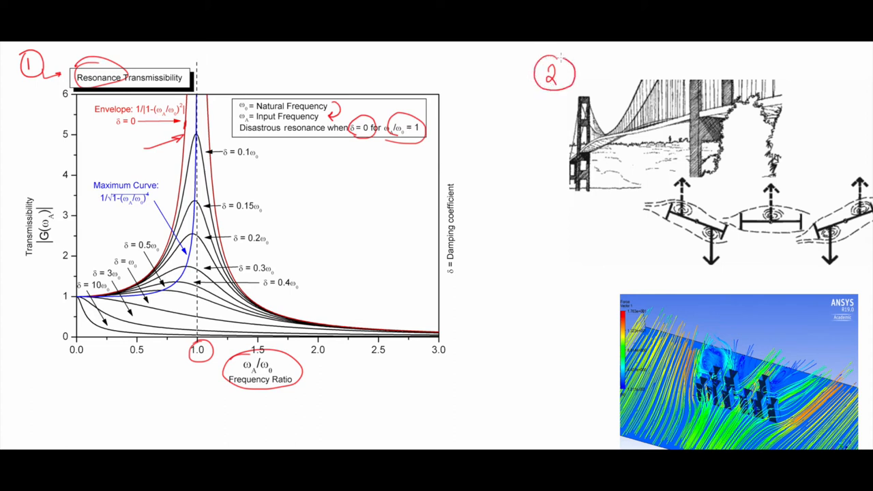
pyautogui.write('Vortex')
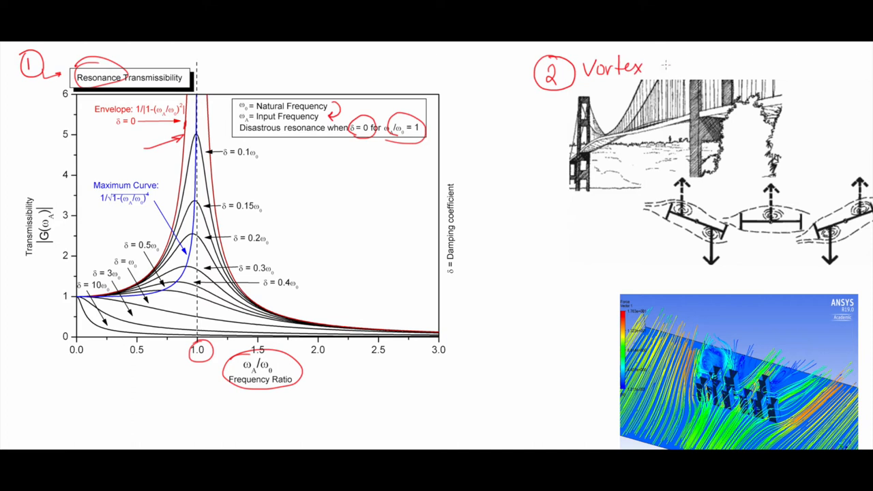
pyautogui.write('Shel')
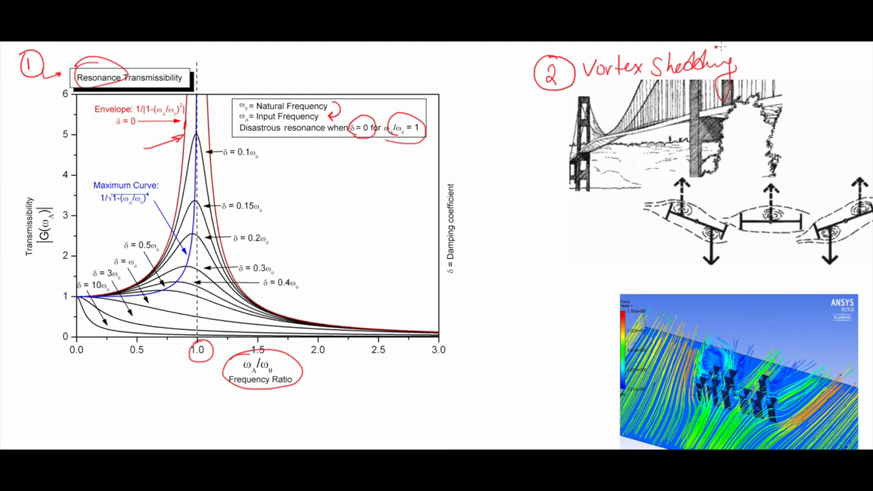
pyautogui.moveTo(602, 223); pyautogui.dragTo(639, 217)
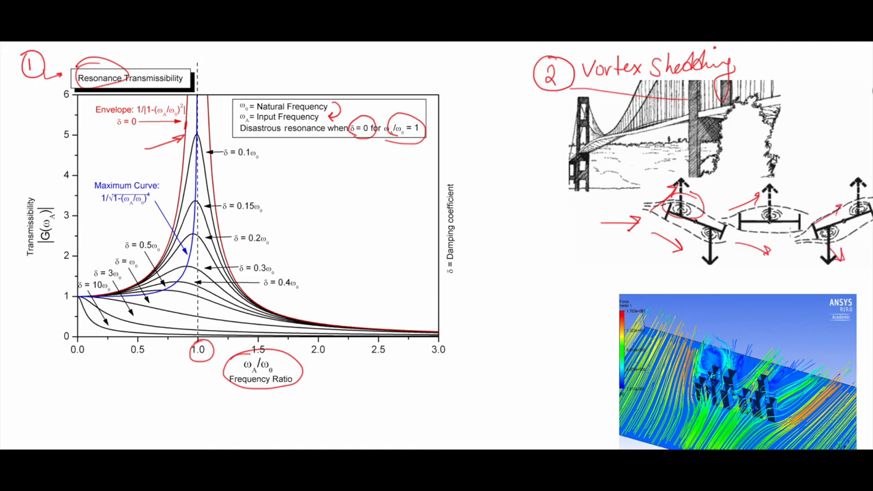
pyautogui.moveTo(535, 189)
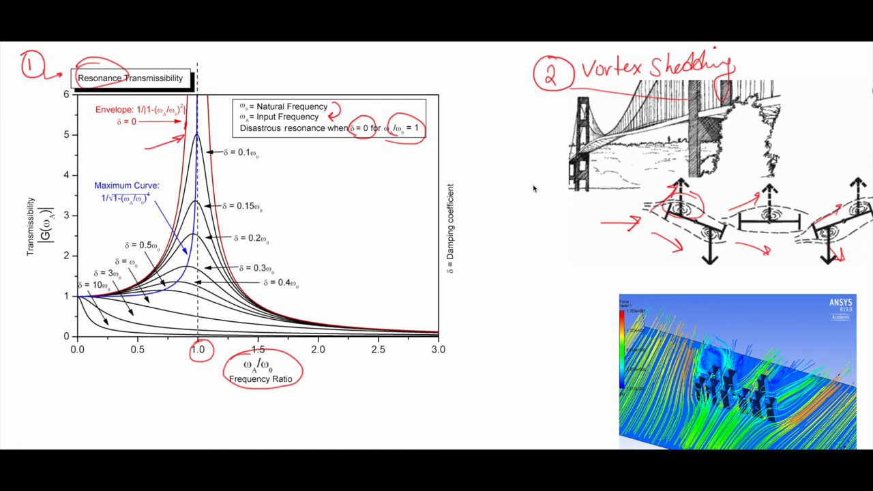
pyautogui.moveTo(538, 203)
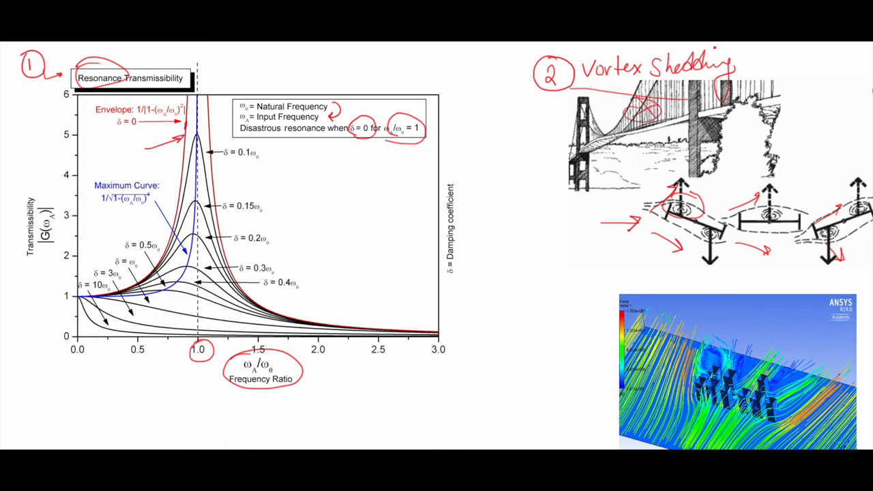
# - Circle the vortex region in the flow simulation and sketch wind curving through and around the bridge section
pyautogui.moveTo(614, 137); pyautogui.dragTo(603, 170)
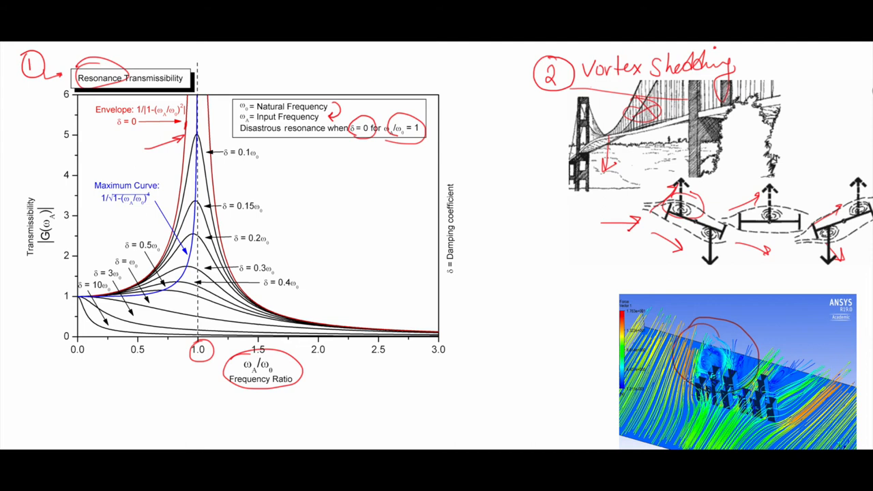
pyautogui.moveTo(473, 279)
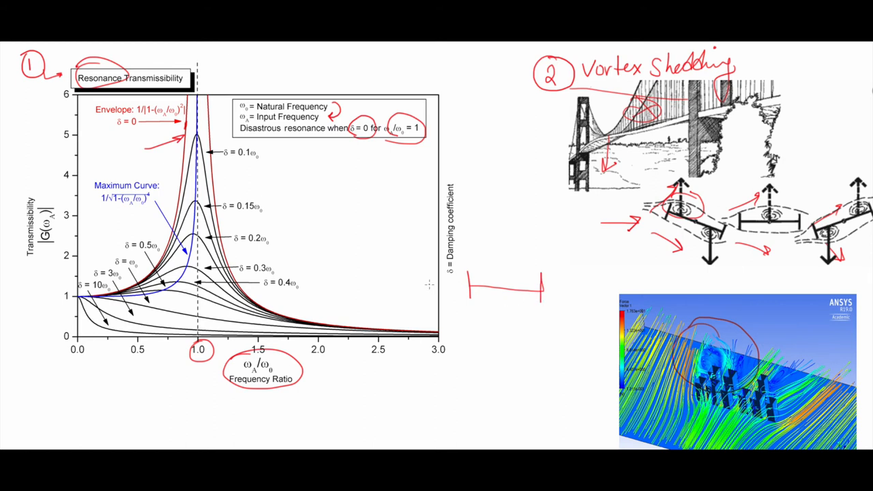
pyautogui.moveTo(425, 282); pyautogui.dragTo(486, 264)
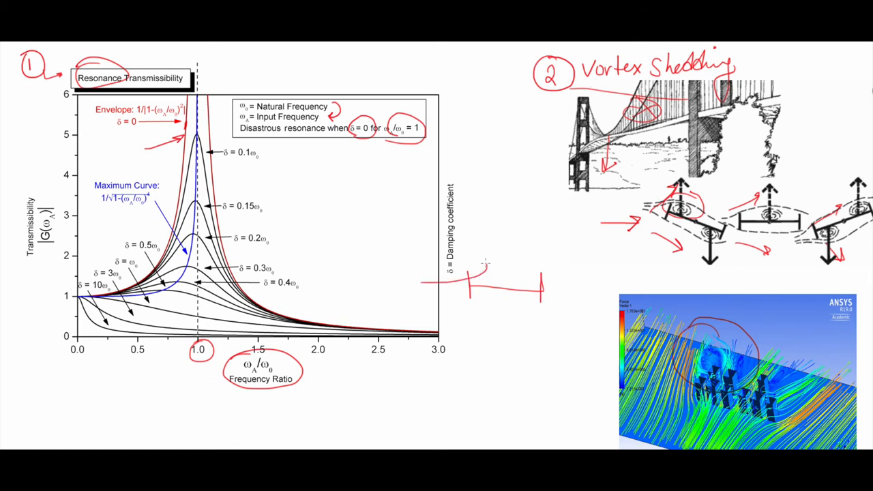
pyautogui.moveTo(491, 273); pyautogui.dragTo(553, 270)
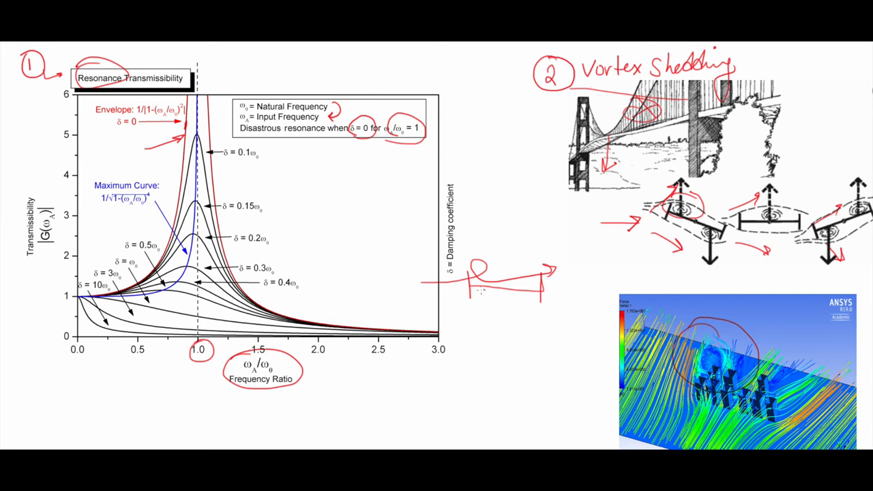
pyautogui.moveTo(430, 303); pyautogui.dragTo(552, 303)
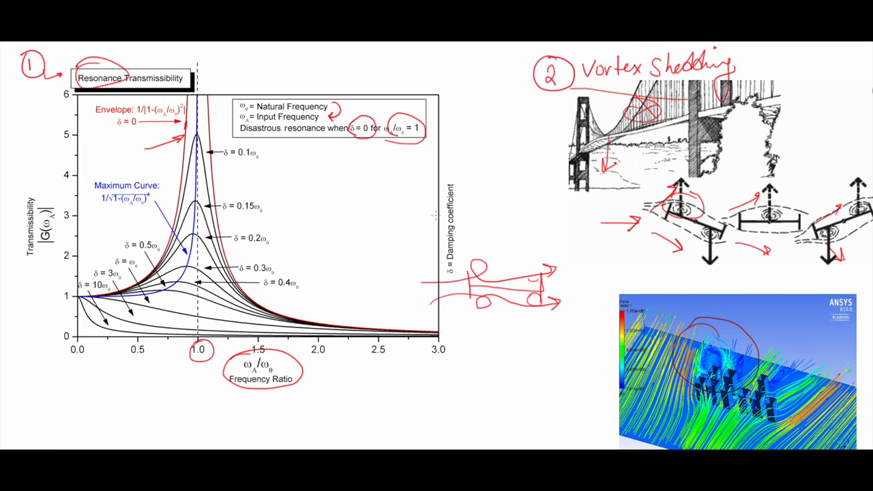
pyautogui.moveTo(435, 217)
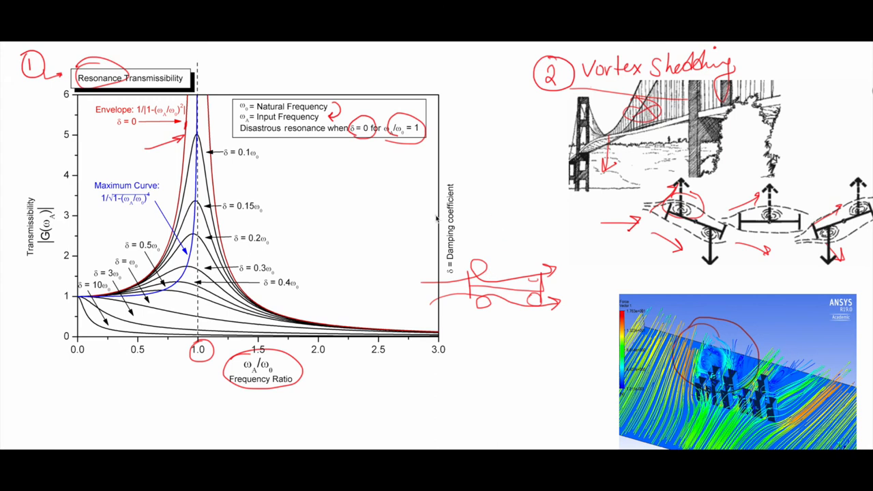
pyautogui.moveTo(435, 217)
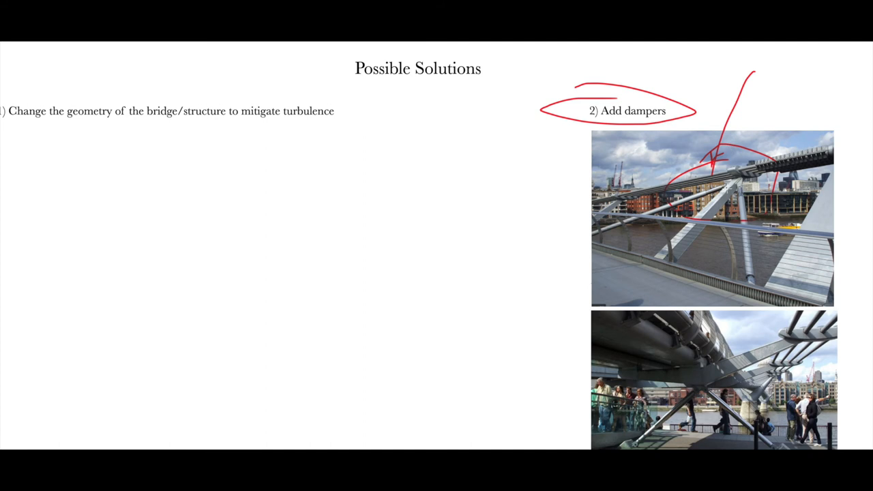
pyautogui.moveTo(726, 191)
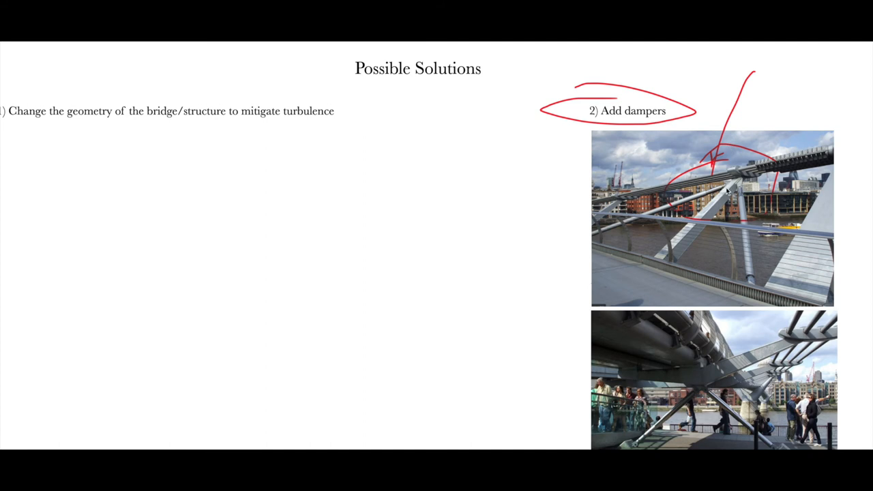
pyautogui.moveTo(675, 257)
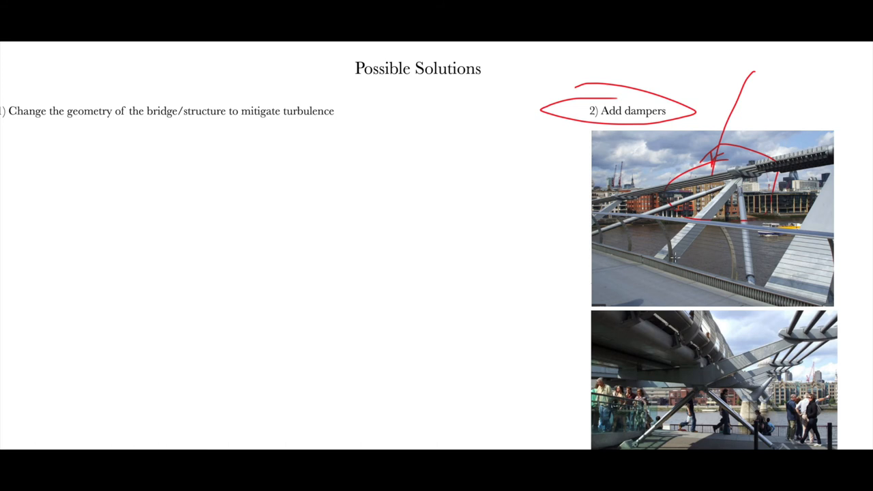
pyautogui.moveTo(570, 296)
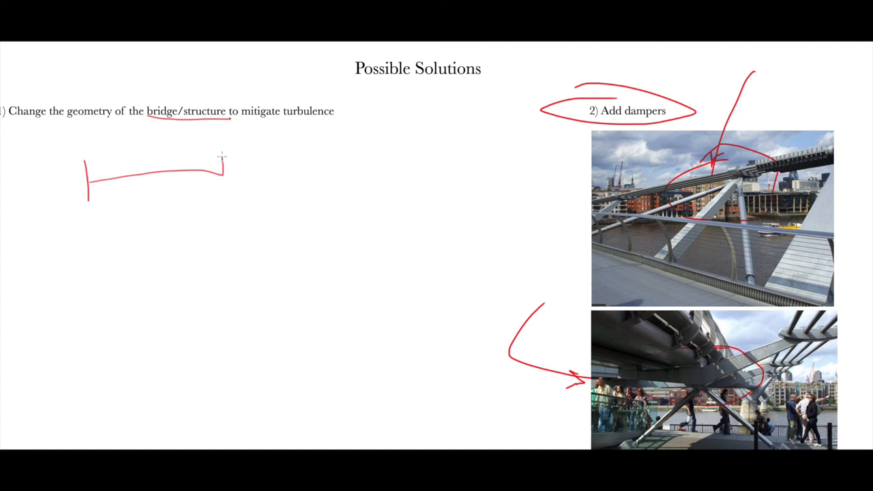
# - Complete the deck section with upward wind arrows beneath it and an inner damper rectangle
pyautogui.moveTo(223, 156); pyautogui.dragTo(224, 194)
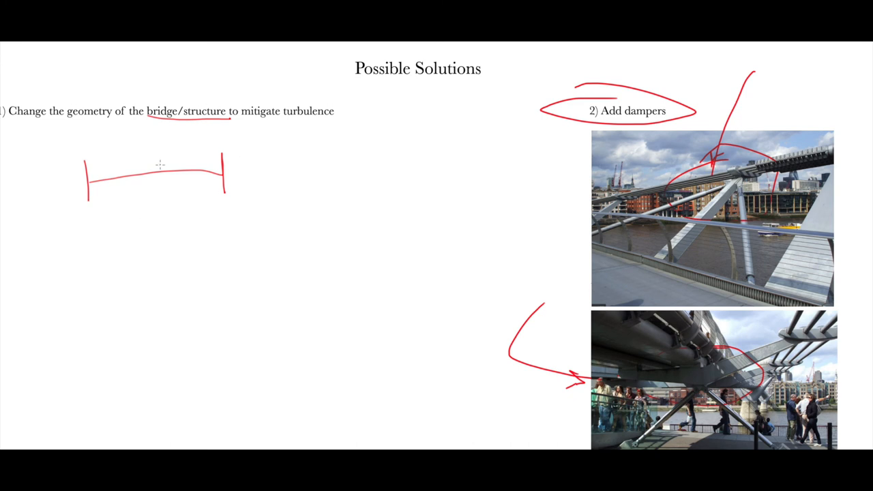
pyautogui.moveTo(152, 178)
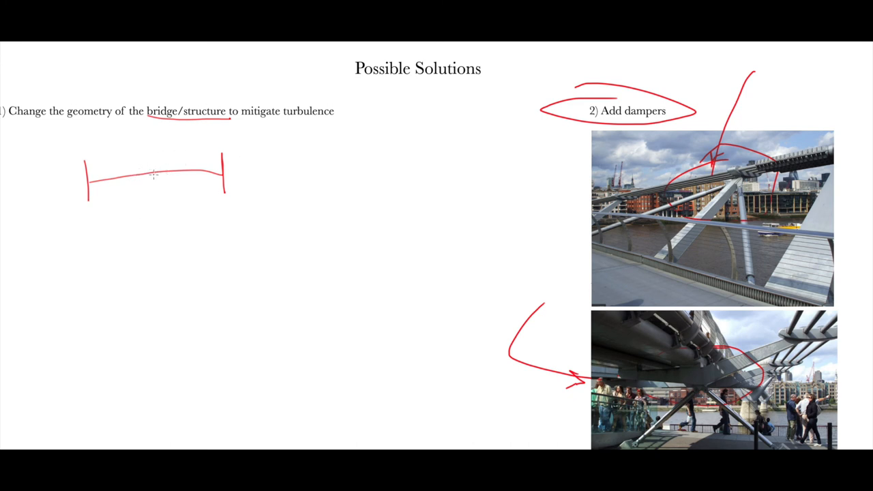
pyautogui.moveTo(148, 181)
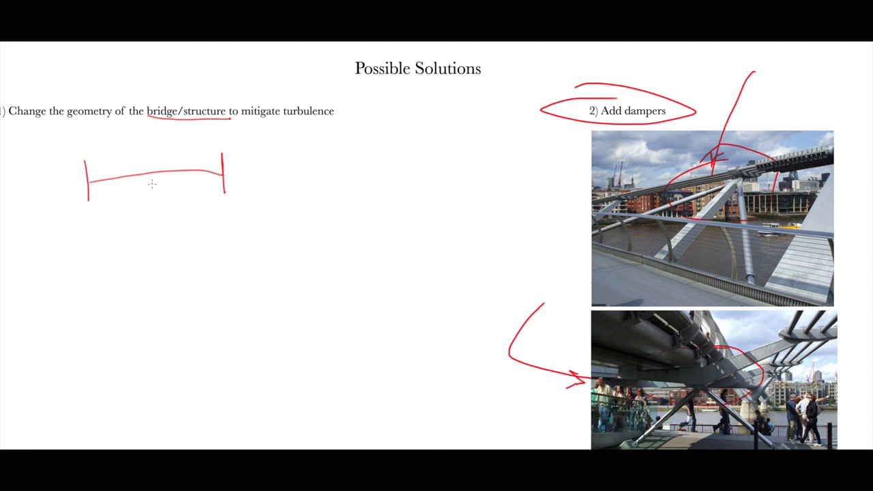
pyautogui.moveTo(104, 266)
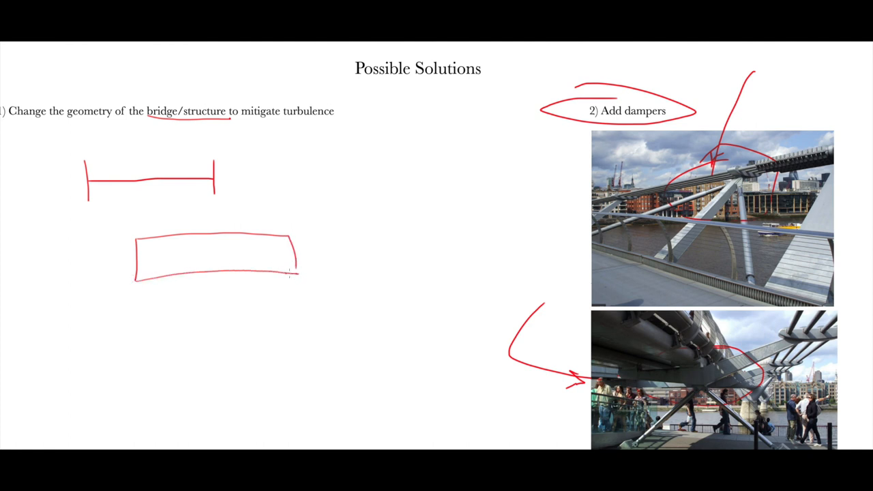
pyautogui.moveTo(204, 321); pyautogui.dragTo(206, 298)
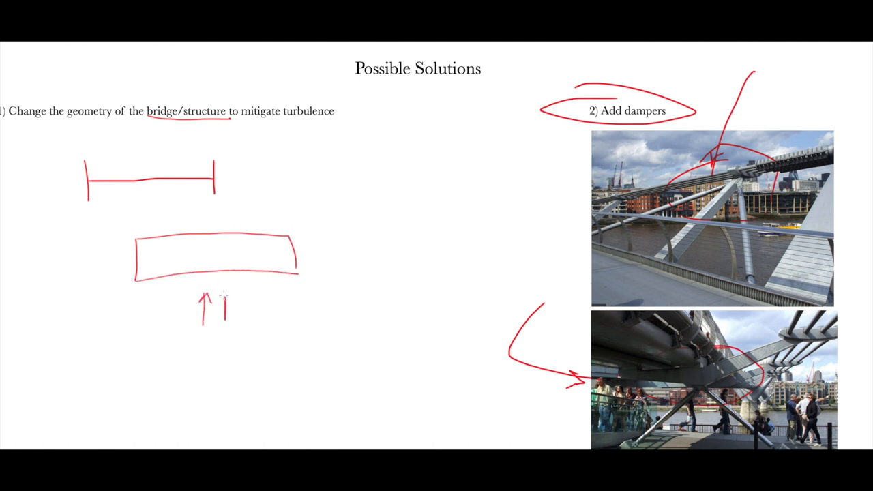
pyautogui.moveTo(221, 316); pyautogui.dragTo(248, 298)
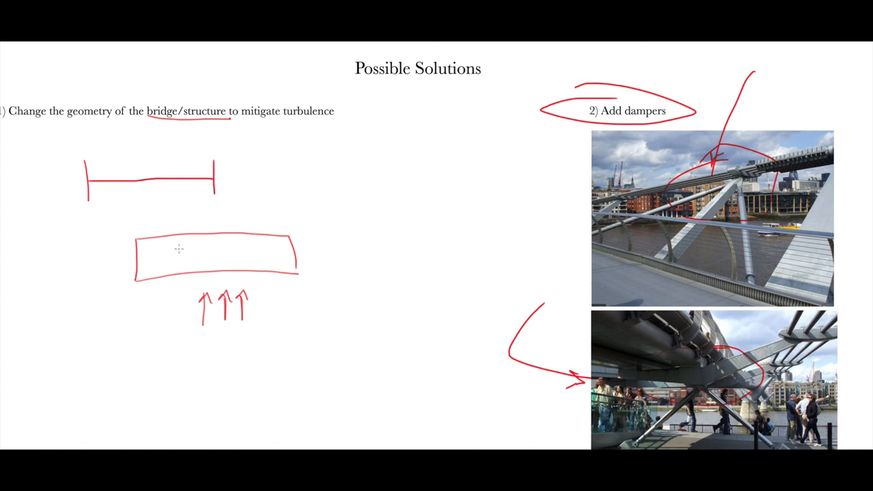
pyautogui.moveTo(184, 251); pyautogui.dragTo(257, 247)
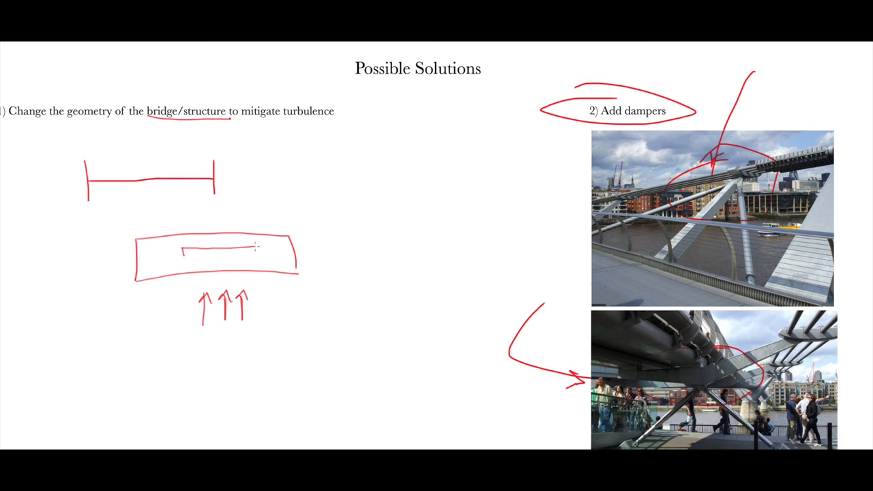
pyautogui.moveTo(184, 248); pyautogui.dragTo(256, 257)
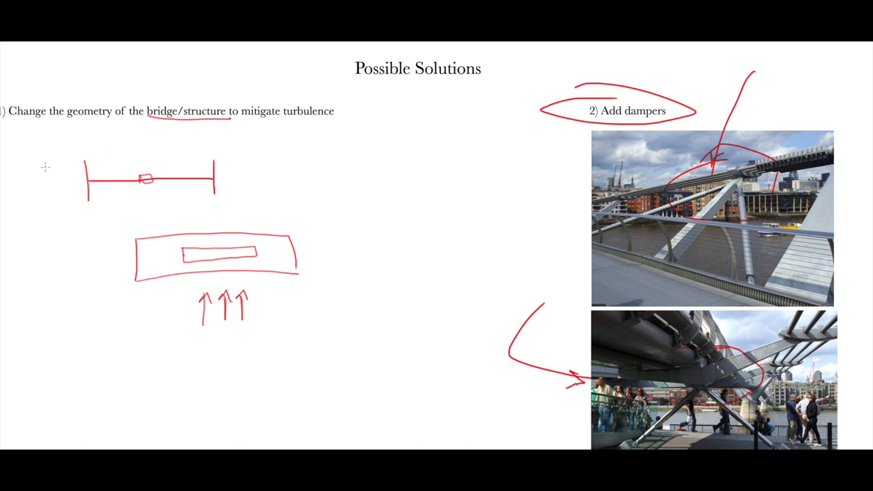
# - Sketch airflow lines sweeping over the top and beneath the deck
pyautogui.moveTo(36, 176); pyautogui.dragTo(79, 147)
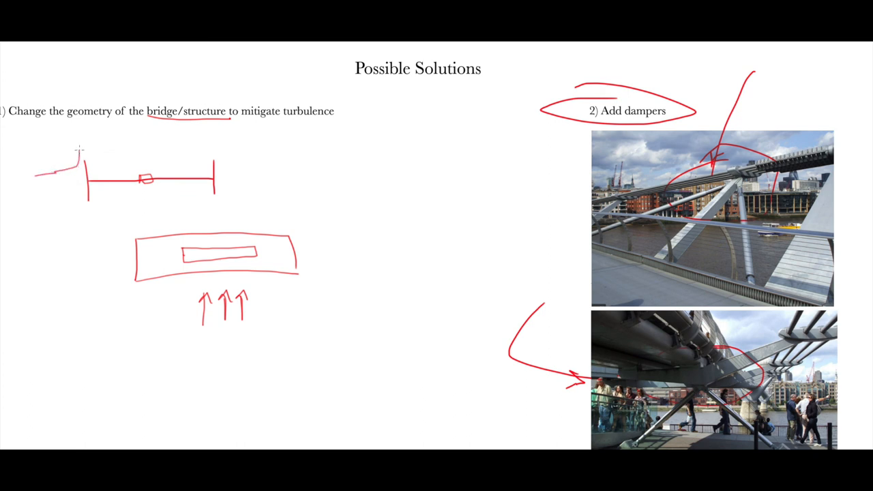
pyautogui.moveTo(79, 149); pyautogui.dragTo(252, 164)
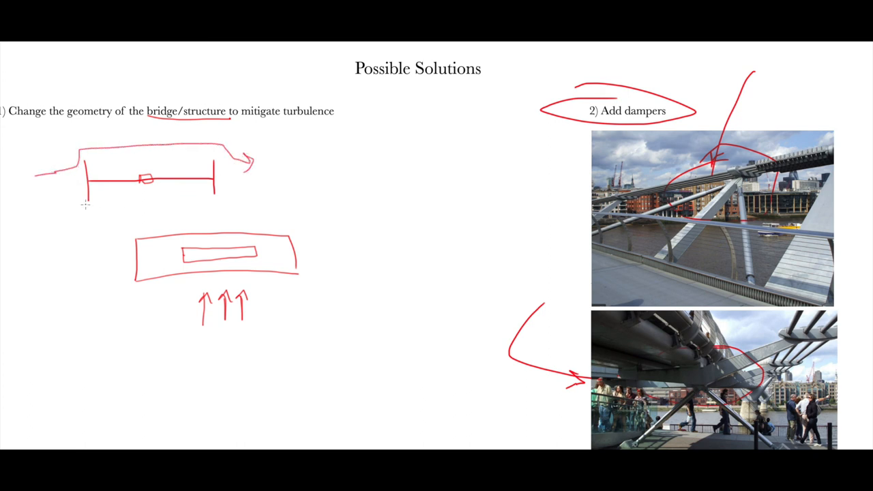
pyautogui.moveTo(44, 202); pyautogui.dragTo(235, 198)
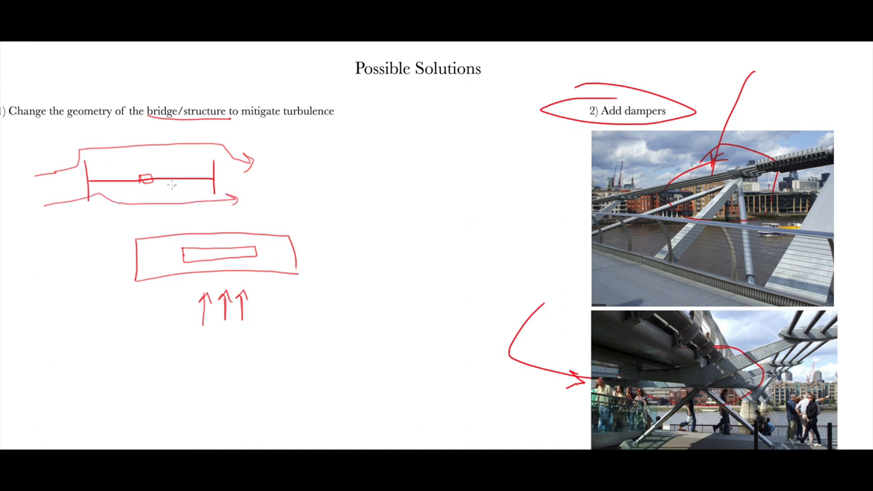
pyautogui.moveTo(126, 166)
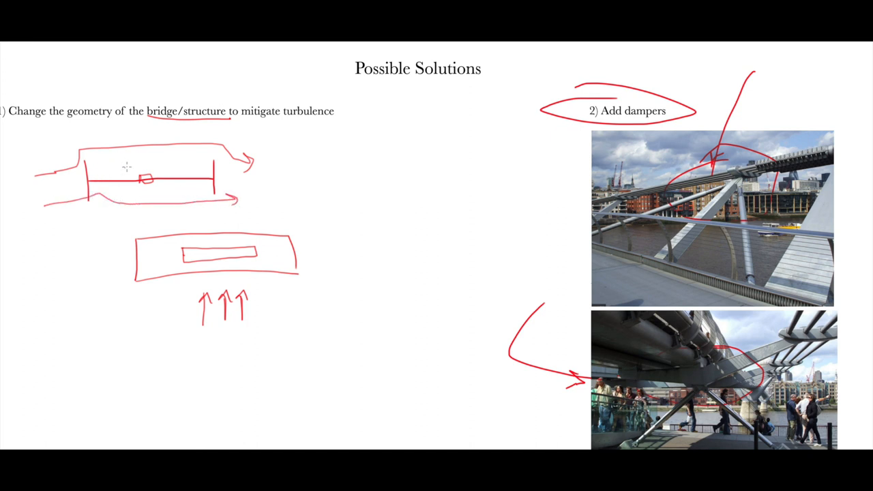